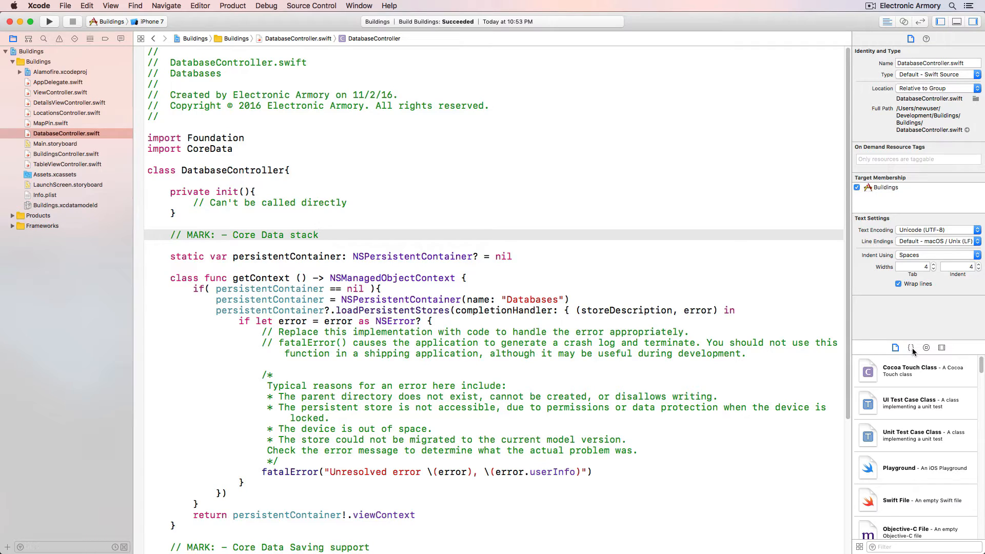
# - Show the Code Snippet library beside DatabaseController.swift and scroll through its snippets
pyautogui.click(911, 348)
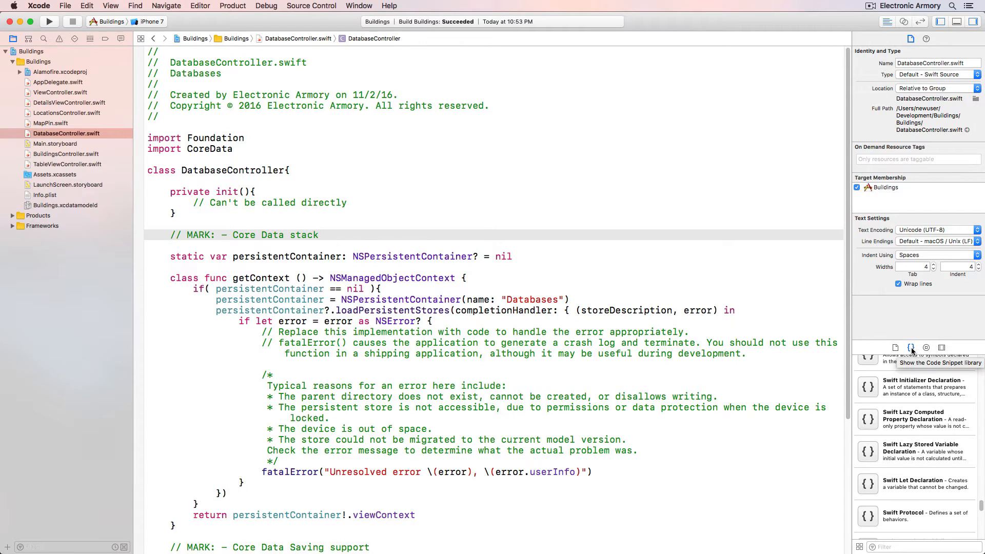
pyautogui.click(319, 235)
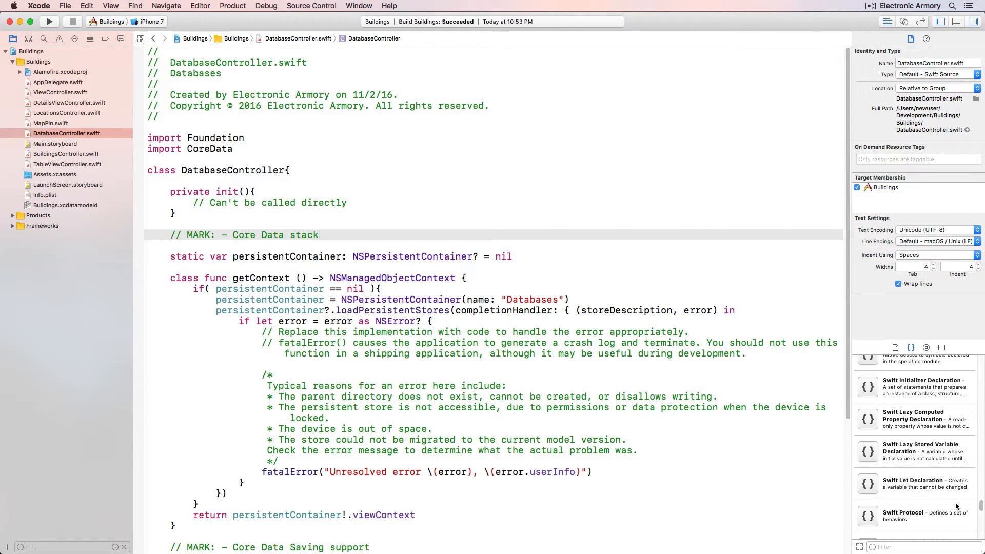
pyautogui.scroll(-3)
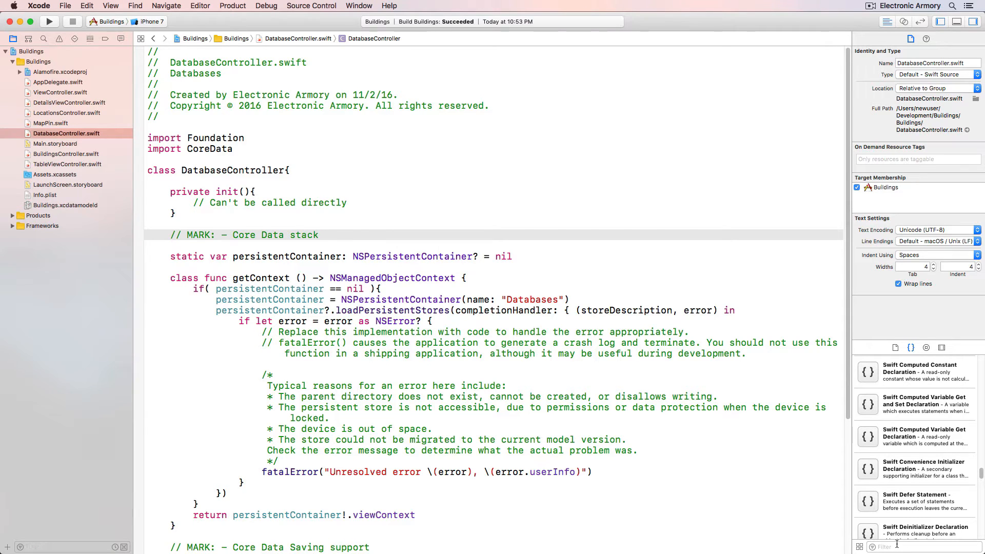
# - Filter the snippet library by 'Swift' and browse the matching snippets
pyautogui.write('Swift')
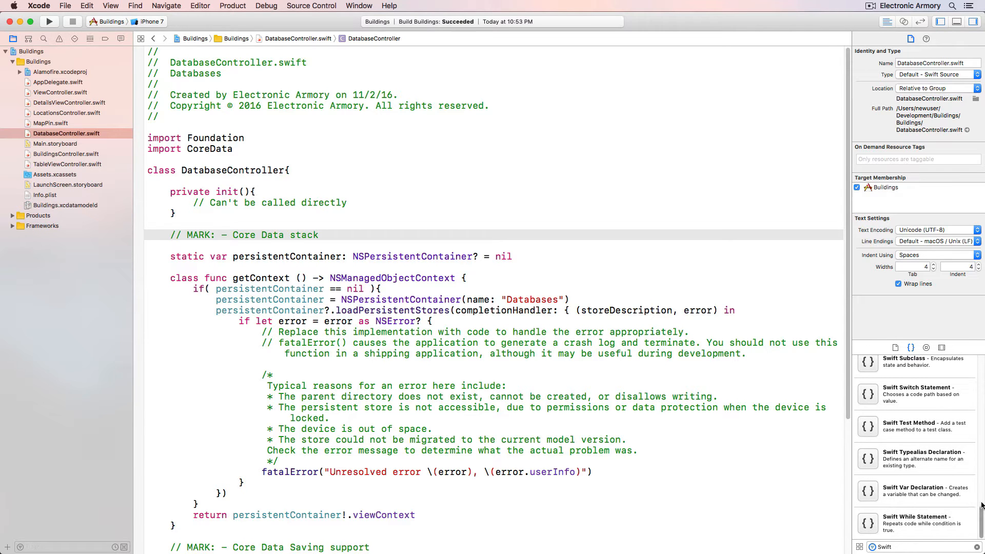
pyautogui.scroll(-3)
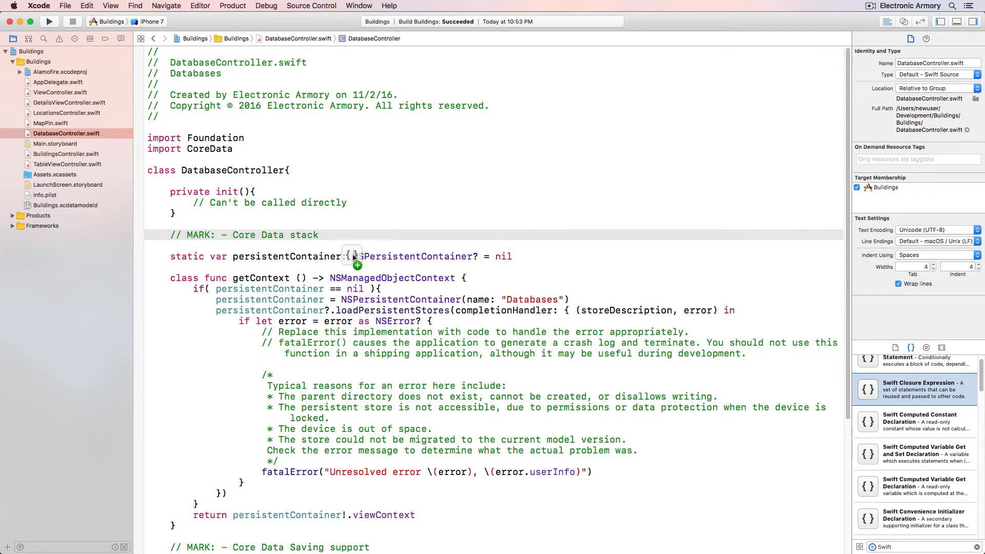
pyautogui.click(352, 257)
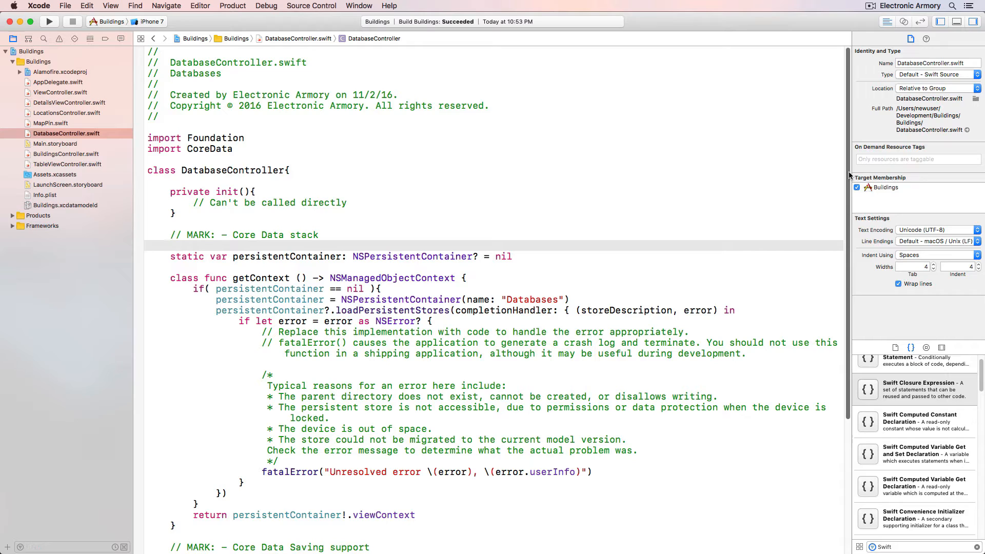
# - Select DatabaseController's Core Data stack code, from the MARK comment into getContext
pyautogui.click(170, 245)
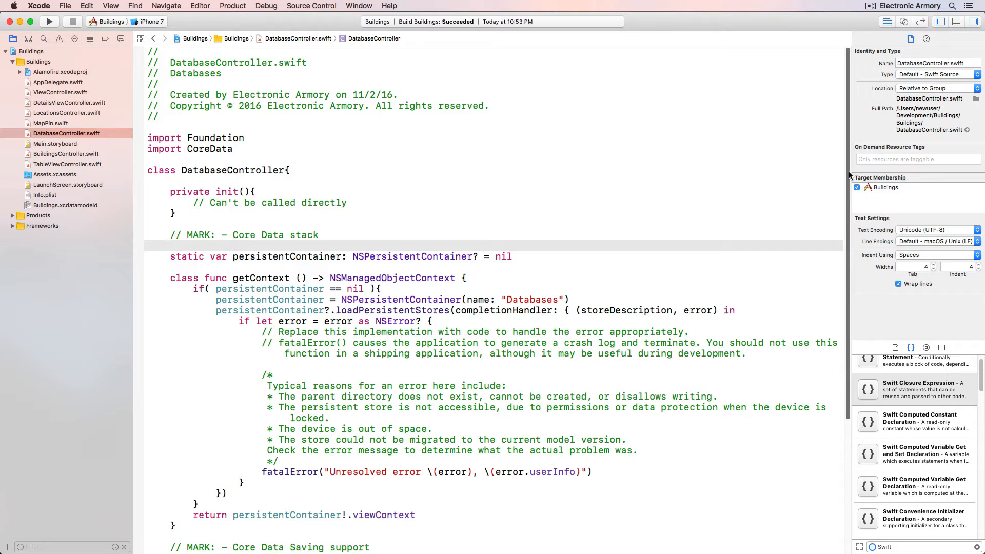
pyautogui.click(171, 246)
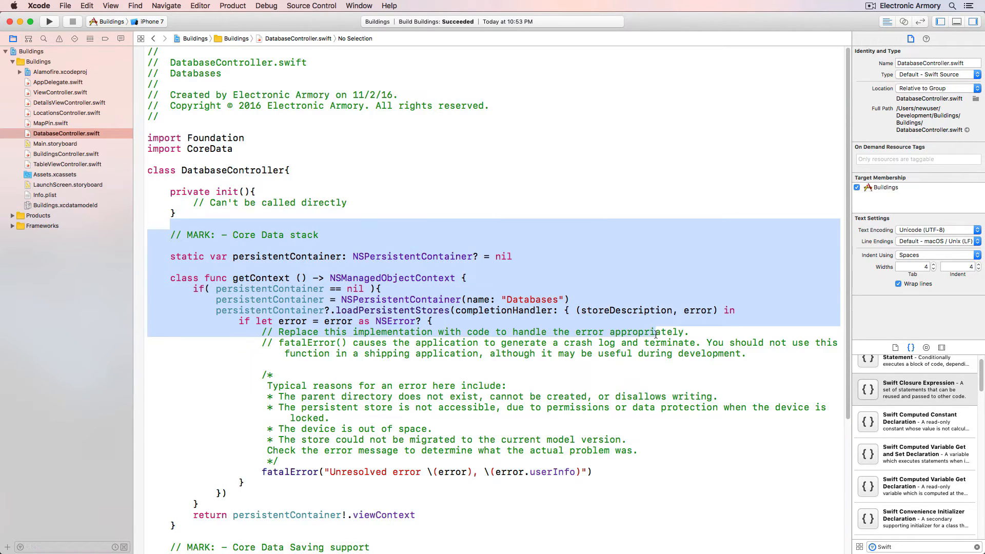
# - Drag the selected code into the snippet library to create 'My Code Snippet'
pyautogui.click(456, 252)
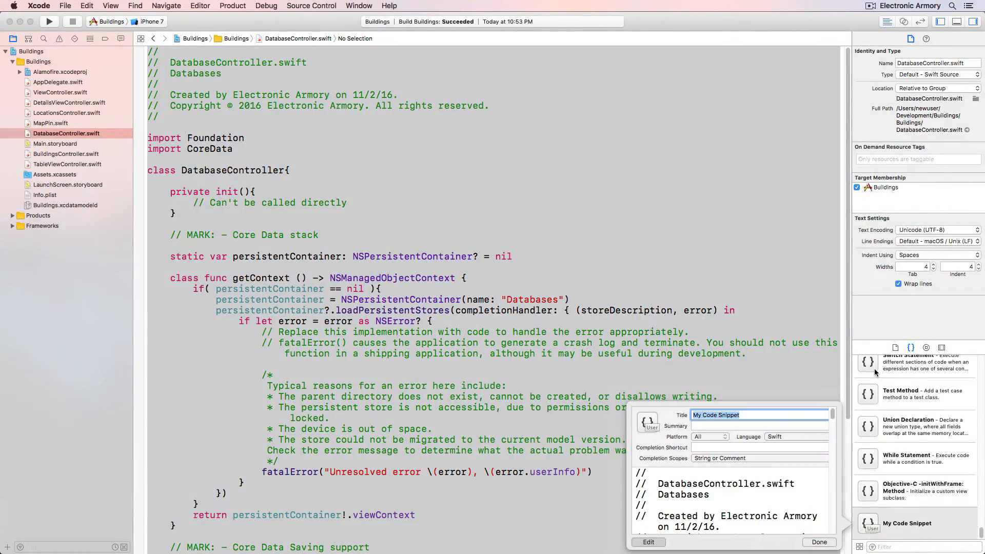
pyautogui.moveTo(815, 368)
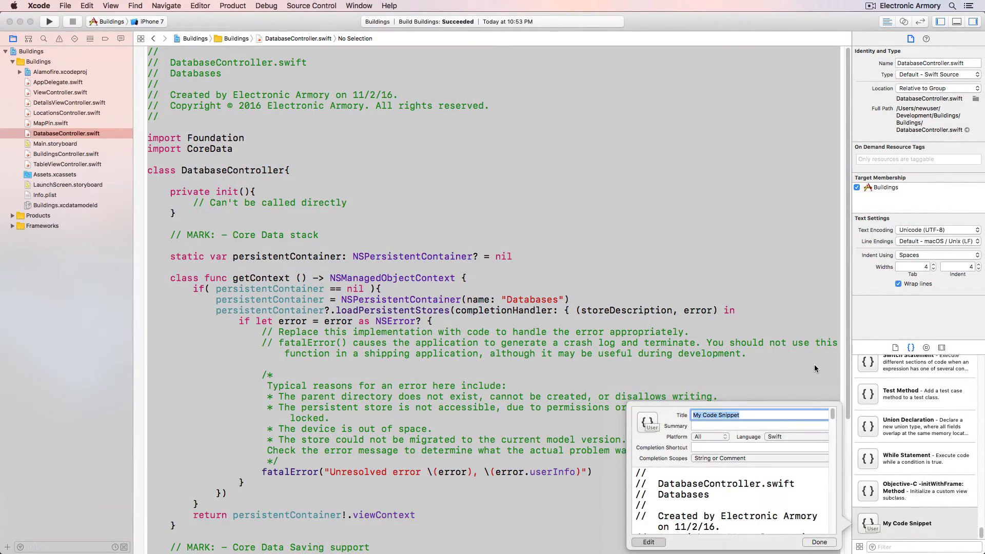
# - Title the snippet 'Database Controller', check its language, review the code, and close the popover
pyautogui.write('Database Controller')
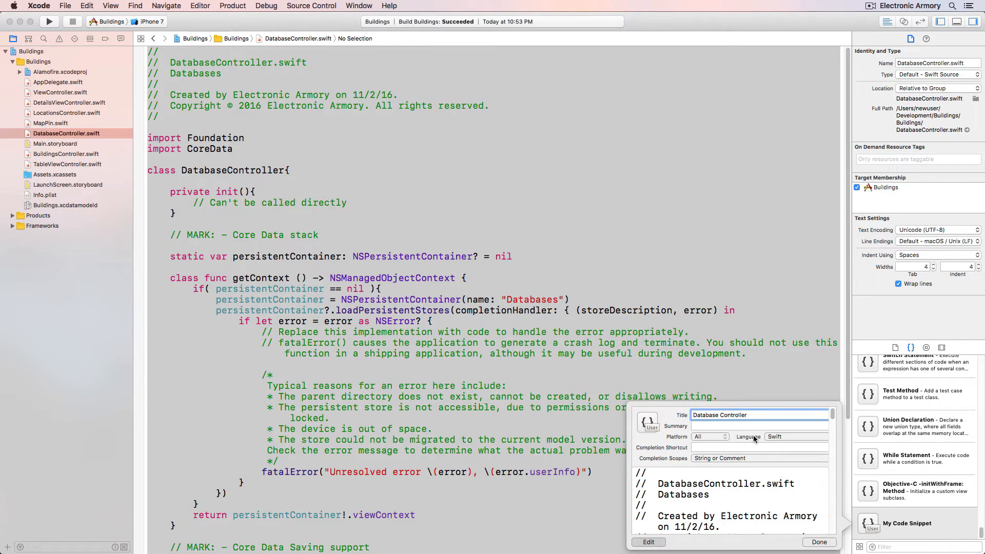
pyautogui.moveTo(777, 439)
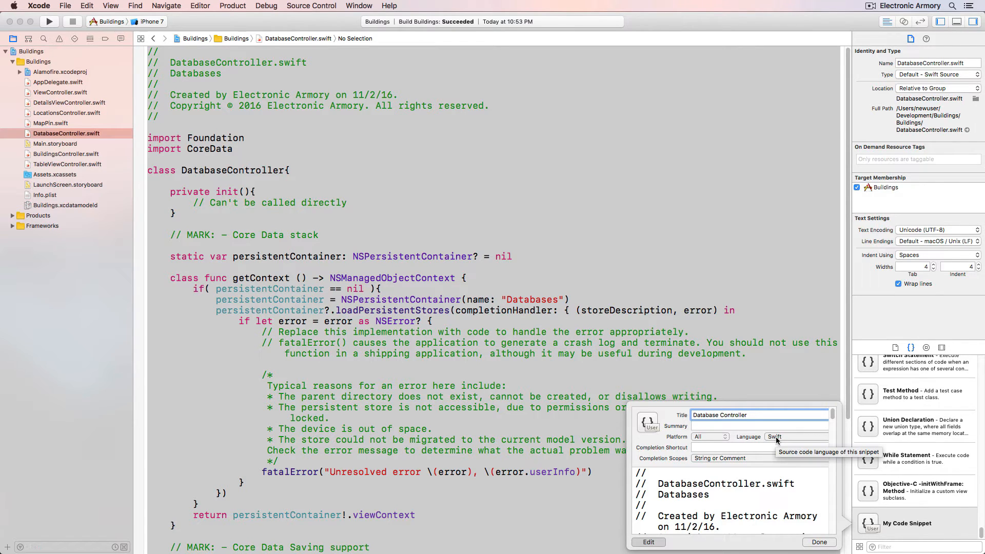
pyautogui.click(793, 436)
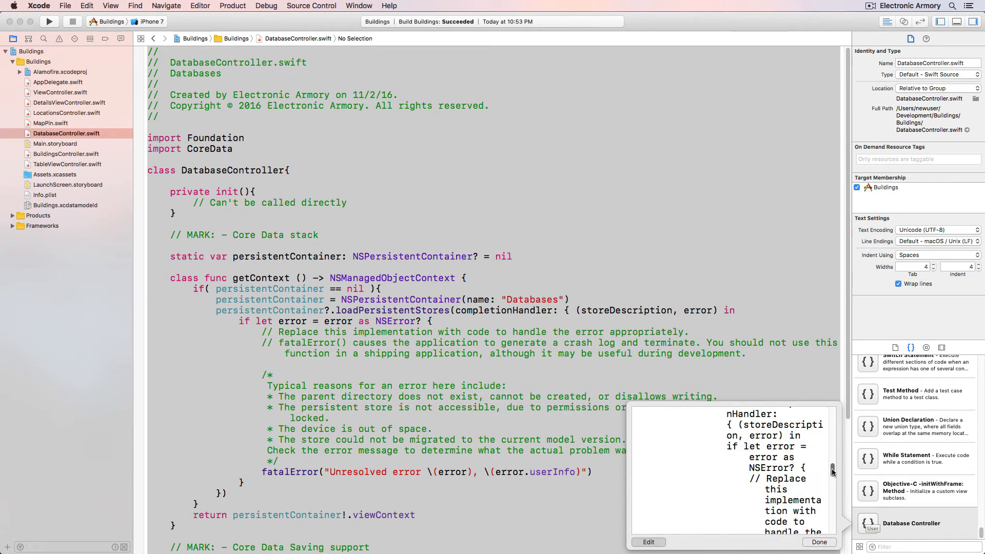
pyautogui.scroll(-3)
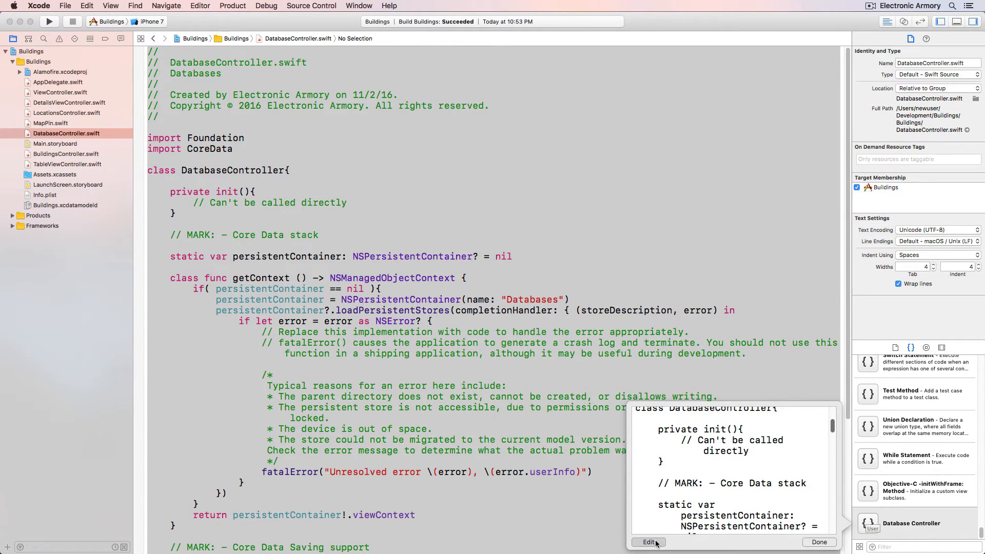
pyautogui.click(819, 543)
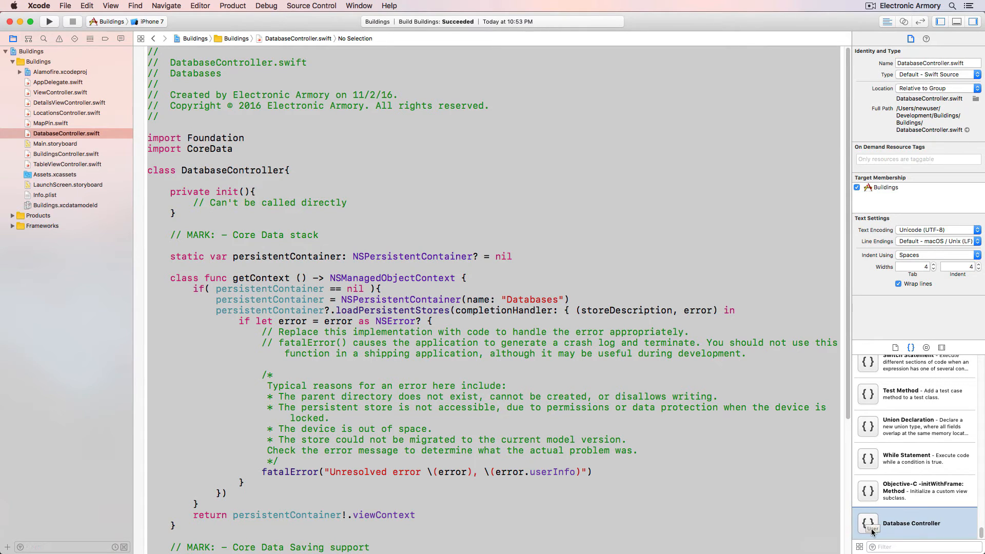
pyautogui.moveTo(935, 531)
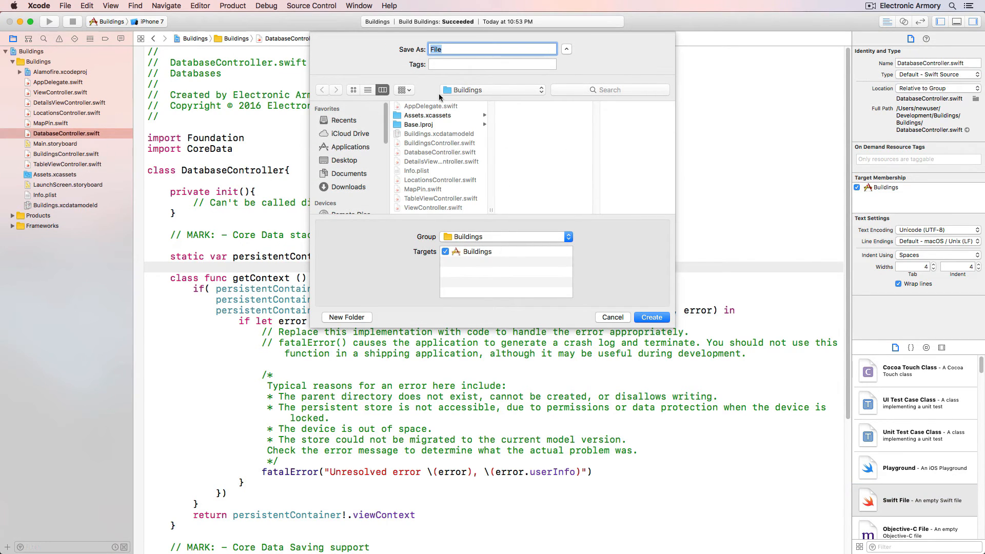
# - Create CoreDataController.swift in the Buildings group, correcting a mistyped name first
pyautogui.write('Dat')
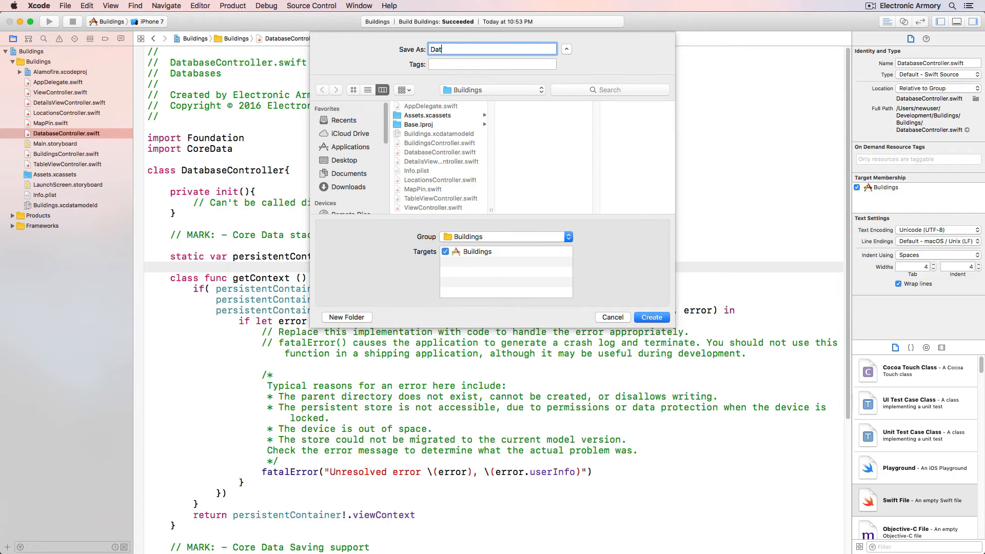
pyautogui.press('Backspace')
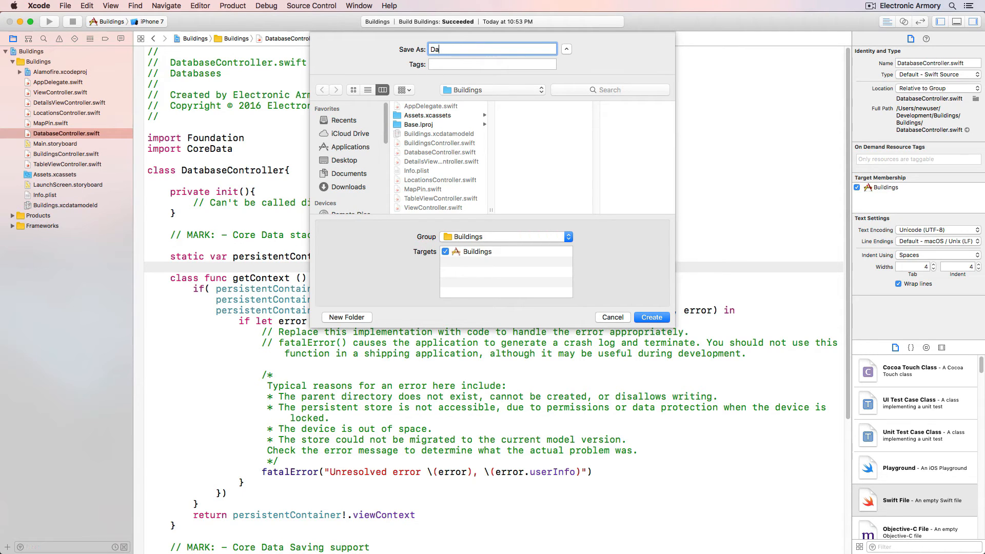
pyautogui.write('CoreDataController')
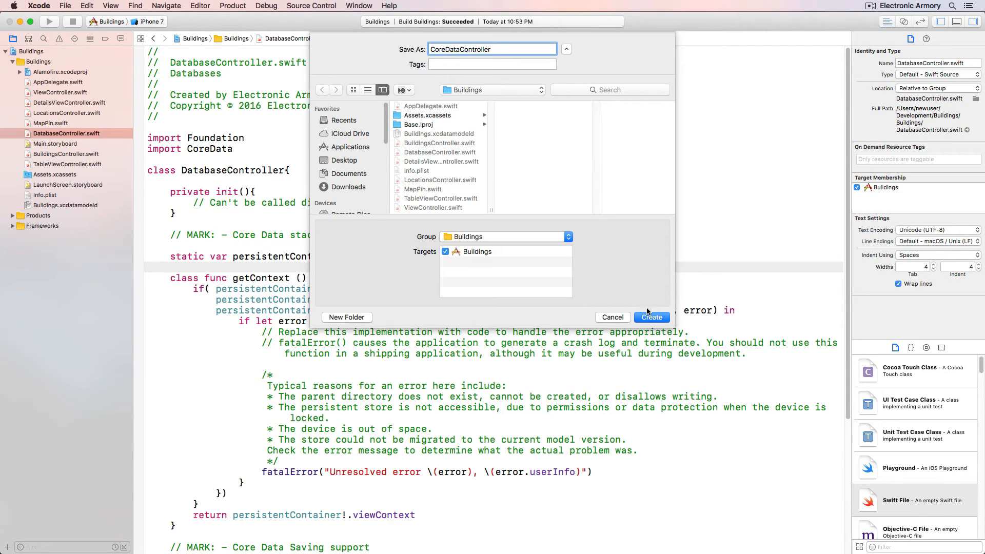
pyautogui.click(652, 316)
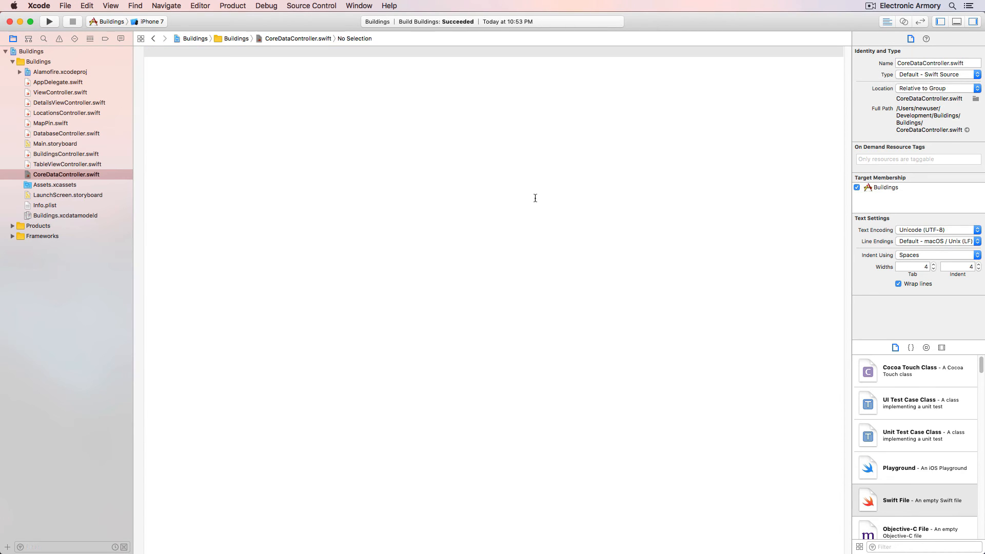
# - Filter the snippet library by 'Data' and insert the Database Controller snippet into the file
pyautogui.scroll(-3)
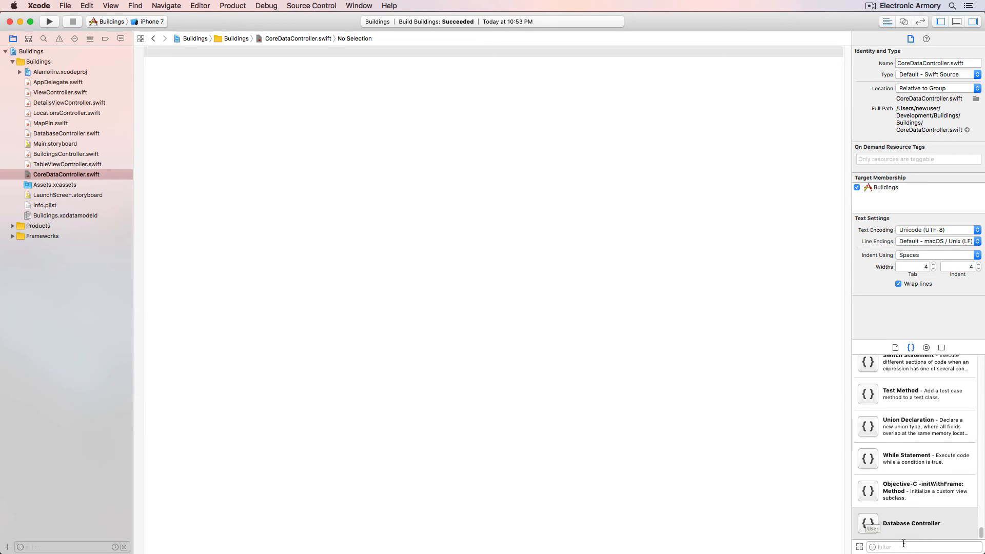
pyautogui.write('Database')
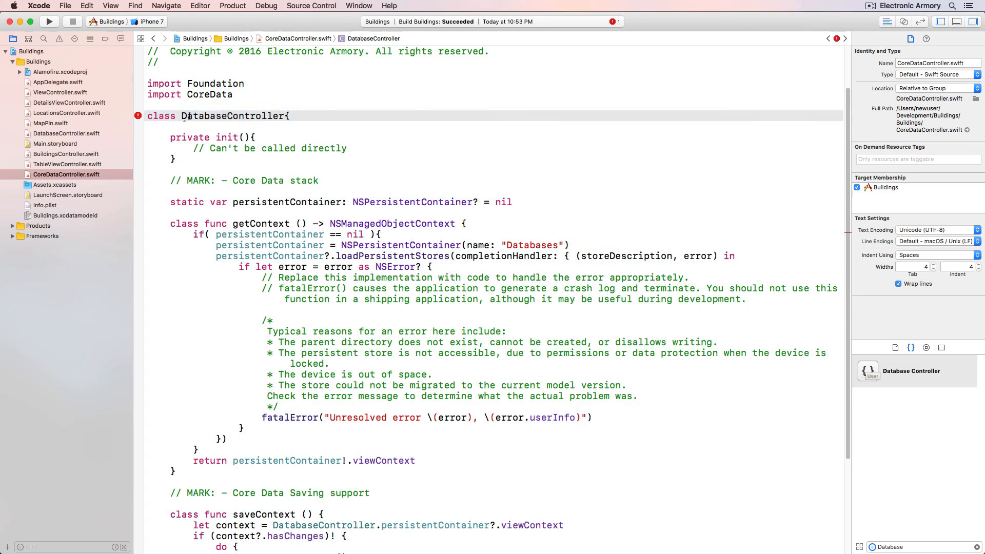
# - Replace the class name DatabaseController with CoreDataController in the declaration
pyautogui.doubleClick(233, 115)
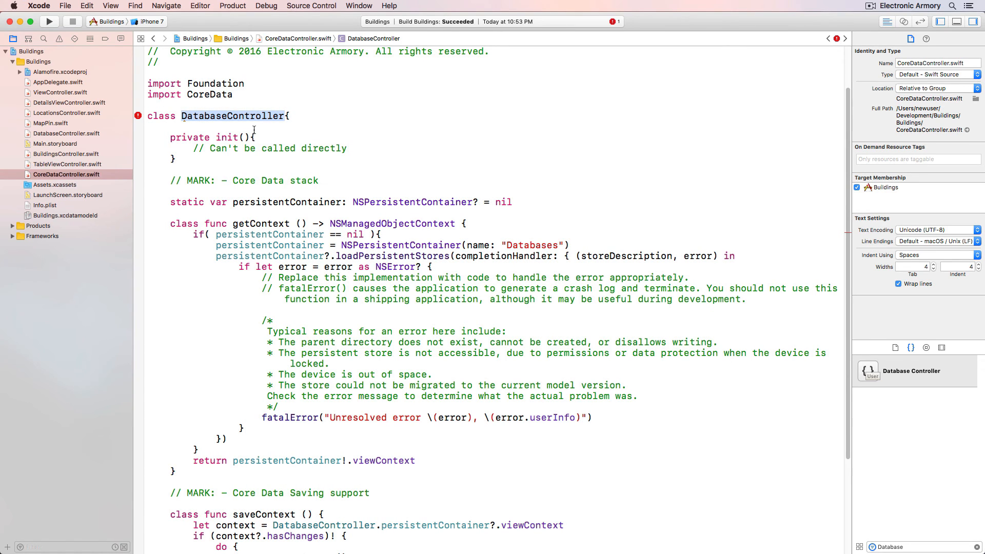
pyautogui.write('CoreDa')
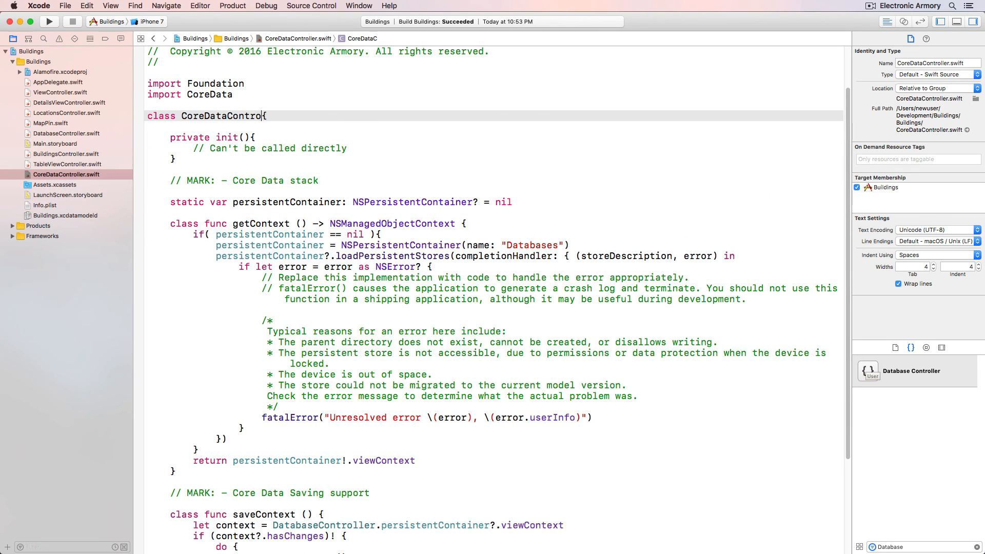
pyautogui.write('ller')
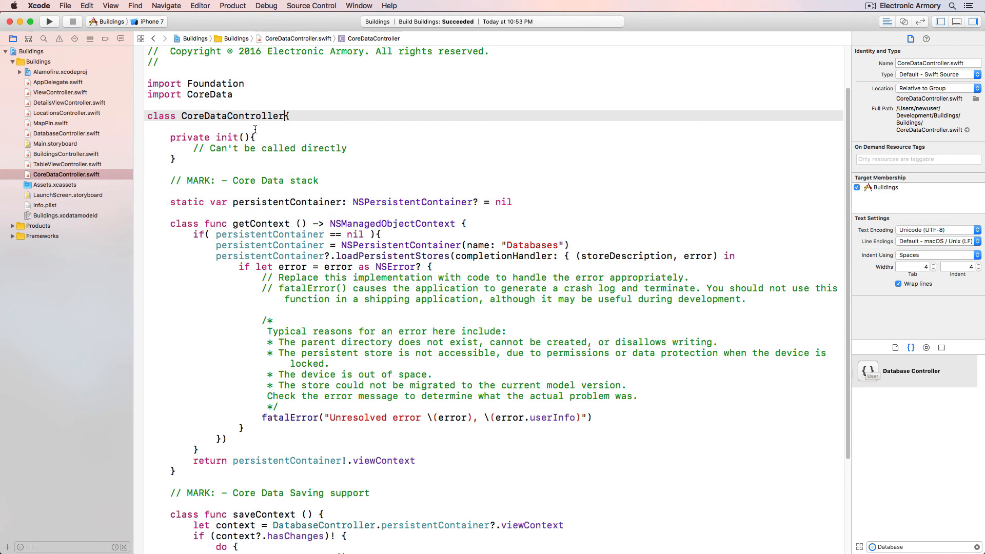